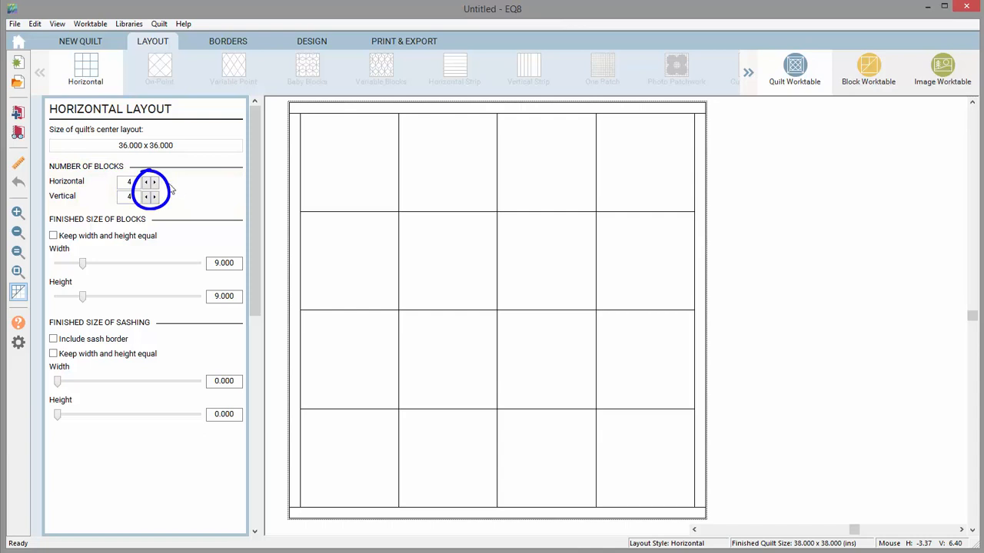
# - Set Number of Blocks to 4 horizontal and 6 vertical for a 36 x 54 inch centre
pyautogui.click(154, 182)
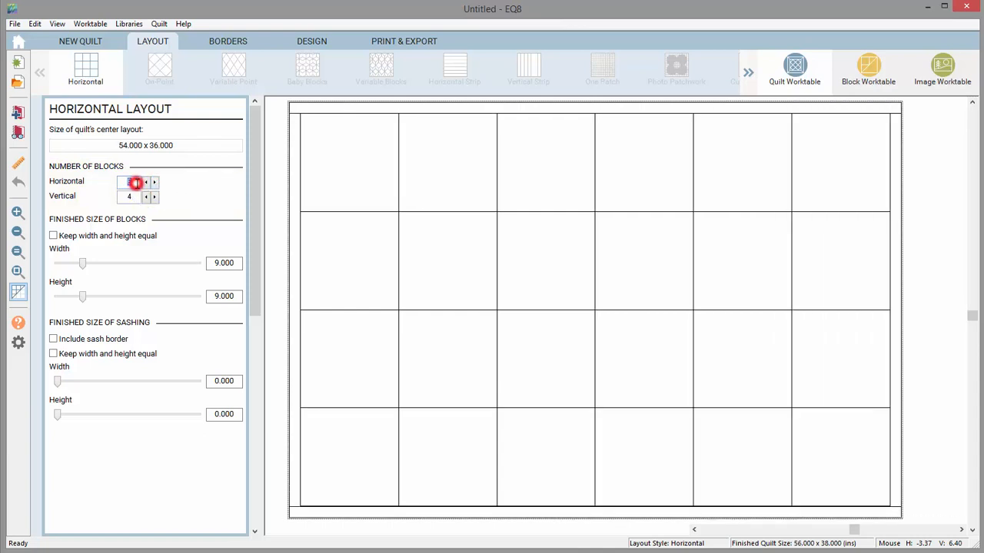
pyautogui.click(145, 182)
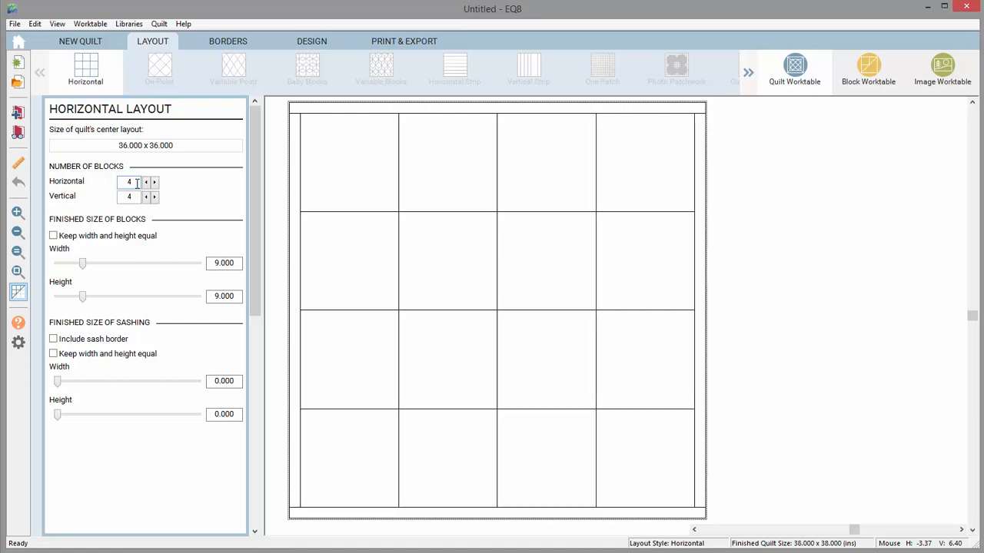
pyautogui.press('Tab')
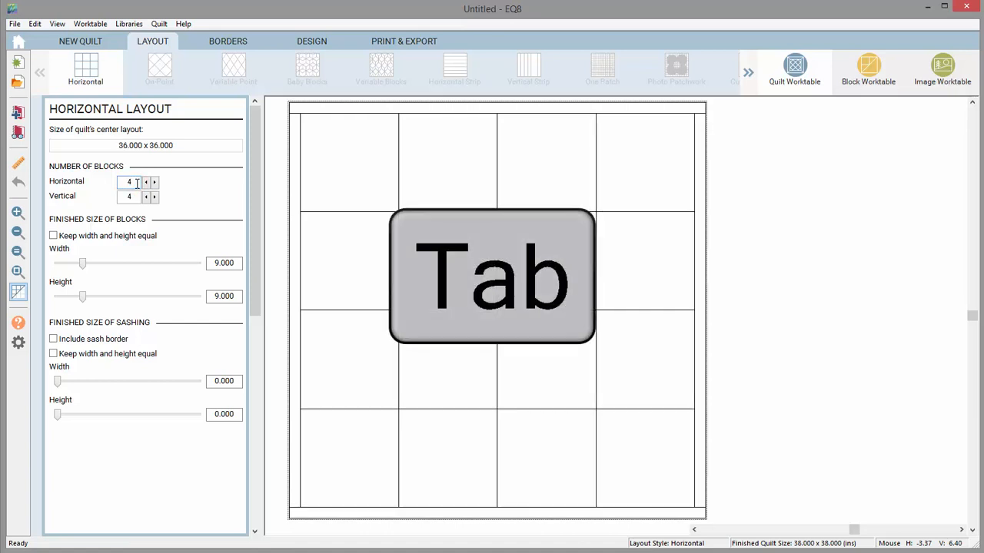
pyautogui.press('tab')
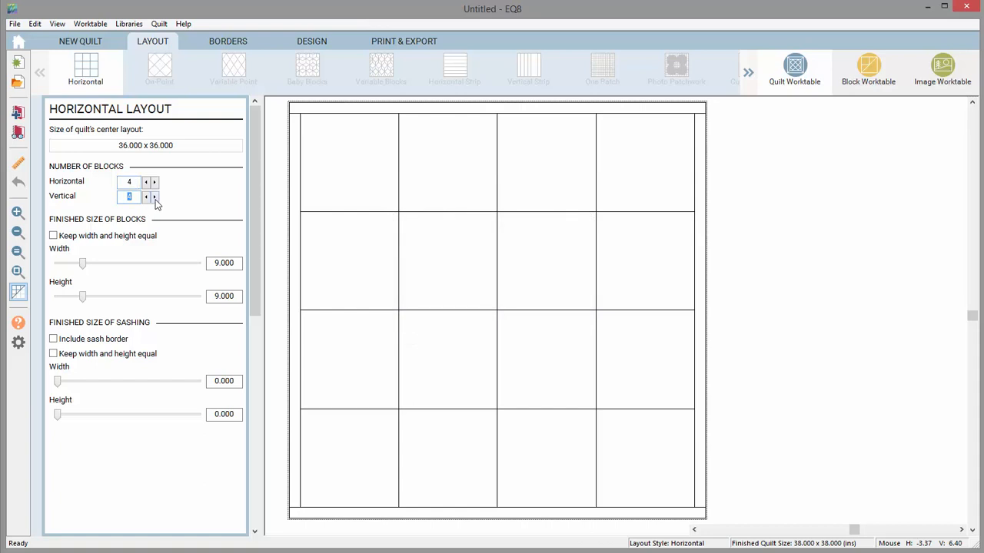
pyautogui.click(154, 197)
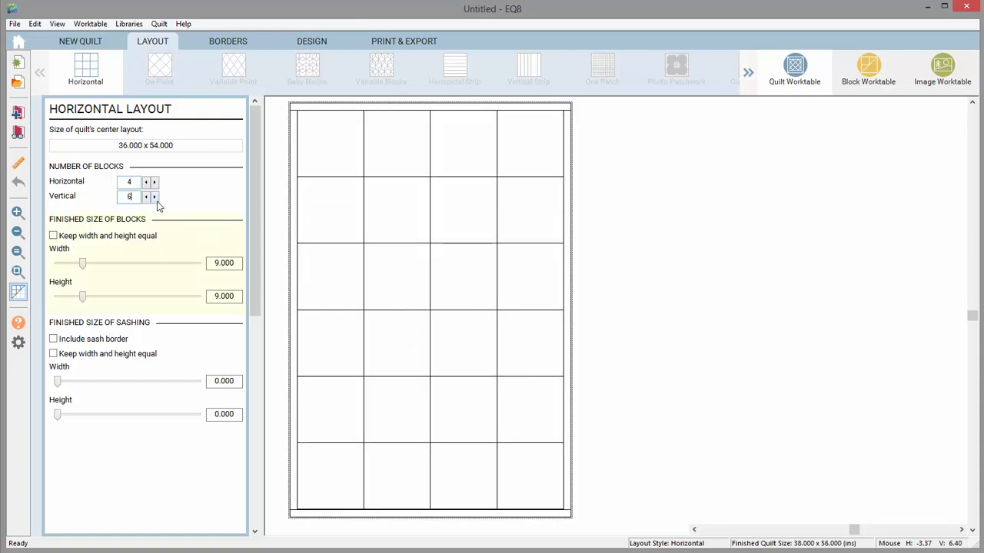
# - Keep block width and height equal and resize blocks to 6.5 inches square
pyautogui.click(146, 196)
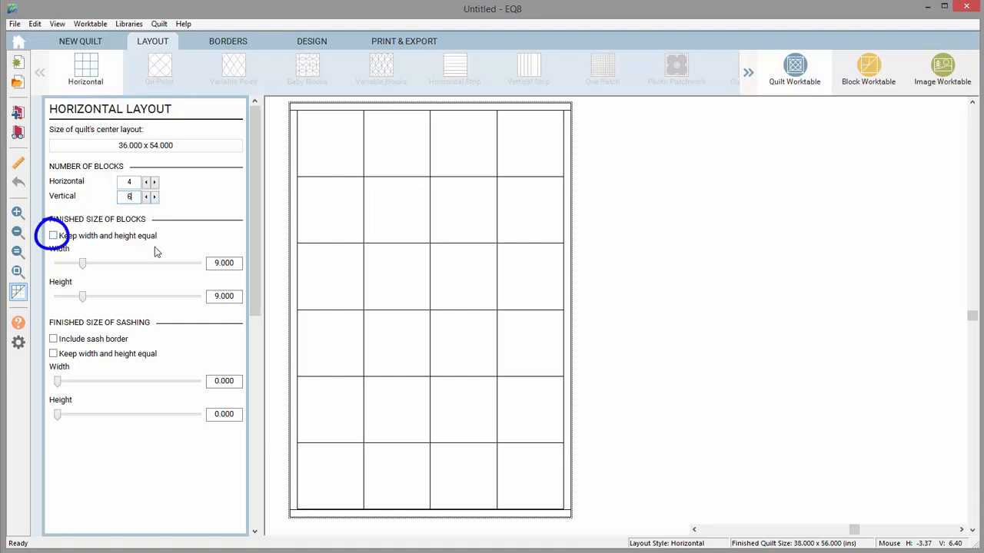
pyautogui.click(52, 235)
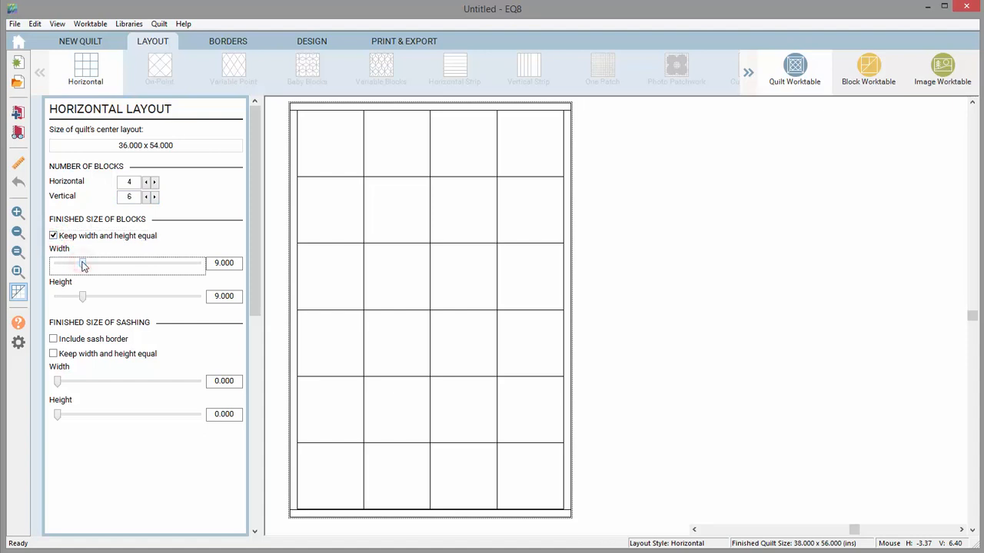
pyautogui.moveTo(83, 263); pyautogui.dragTo(89, 263)
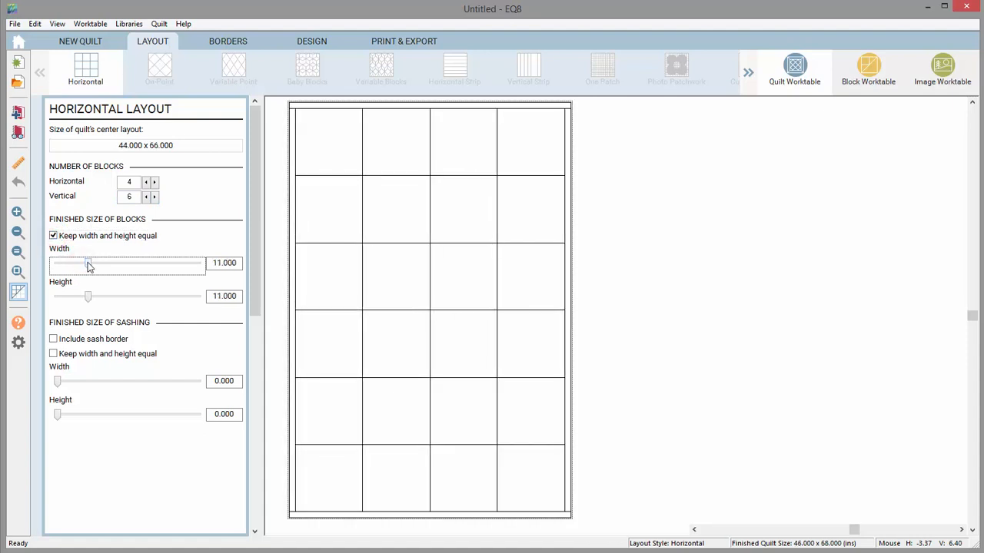
pyautogui.moveTo(86, 262); pyautogui.dragTo(83, 263)
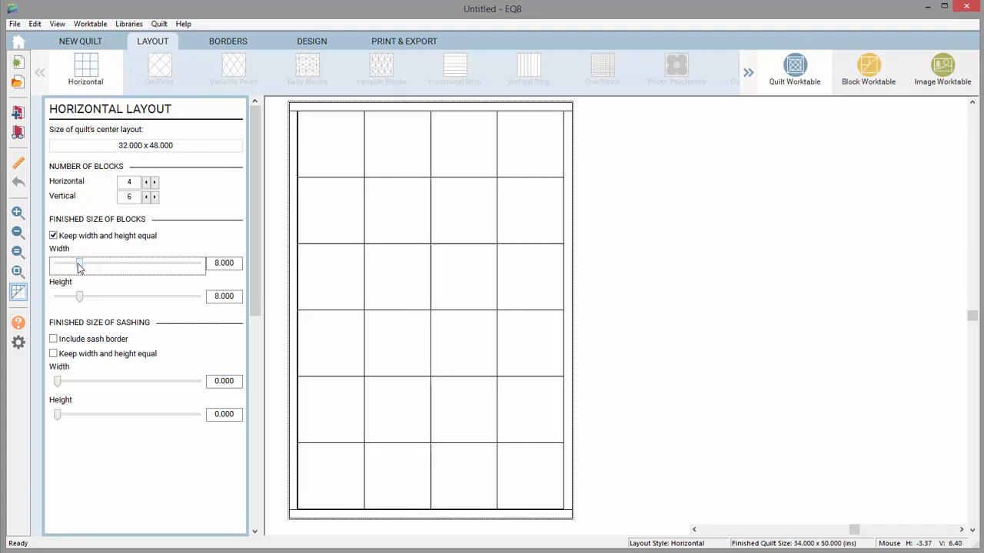
pyautogui.moveTo(78, 263); pyautogui.dragTo(74, 262)
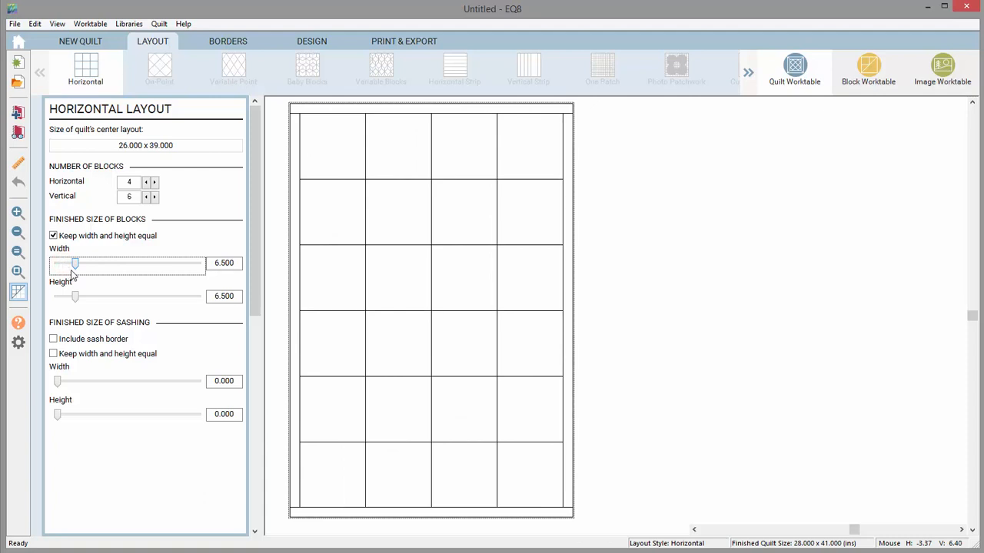
pyautogui.moveTo(172, 192)
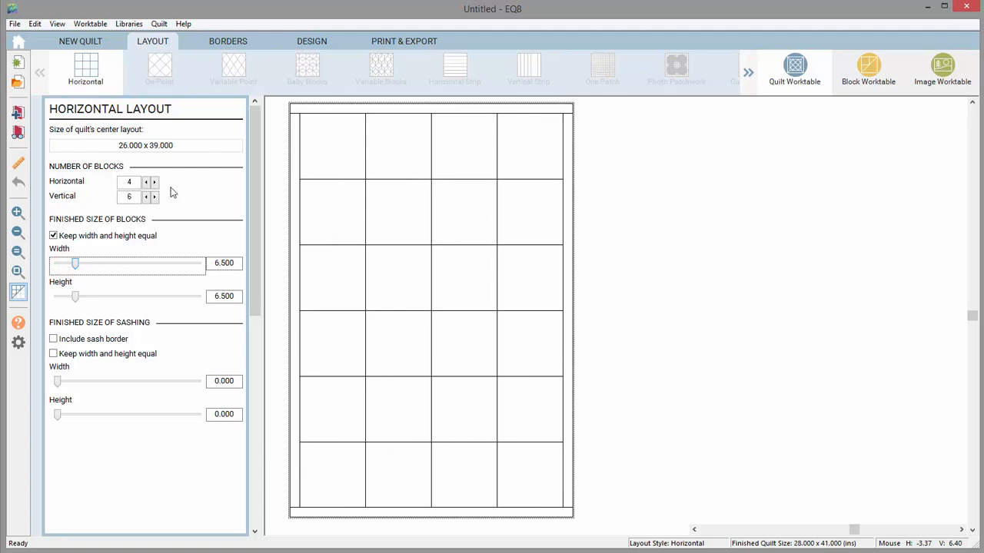
# - Set the first border to 2.25 inches on all sides with All locked
pyautogui.click(228, 40)
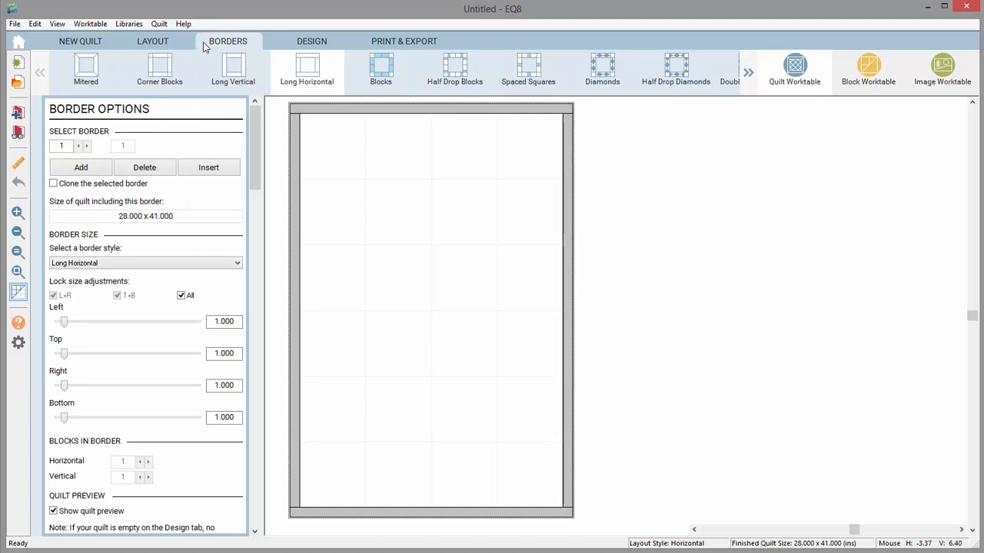
pyautogui.moveTo(101, 255)
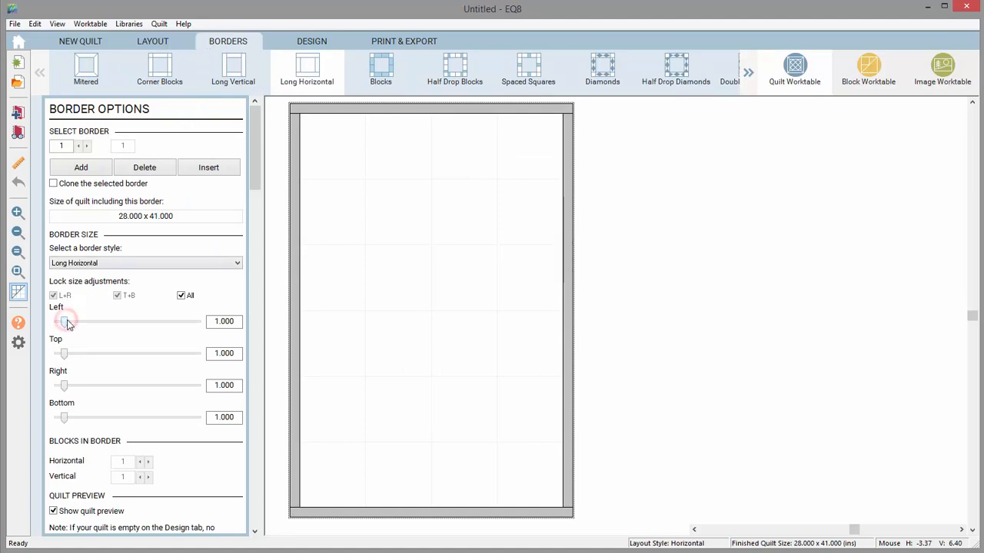
pyautogui.moveTo(63, 321); pyautogui.dragTo(70, 322)
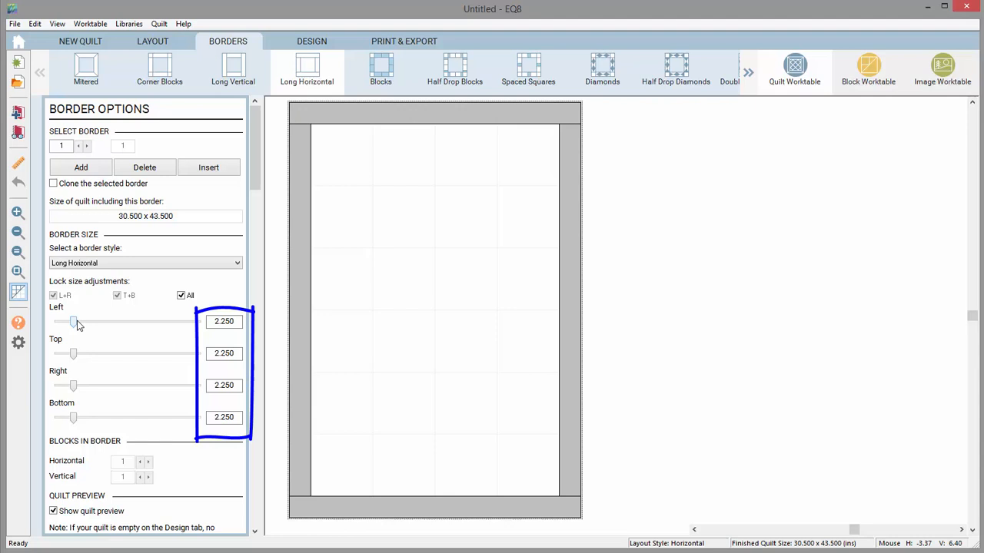
pyautogui.moveTo(74, 322); pyautogui.dragTo(76, 321)
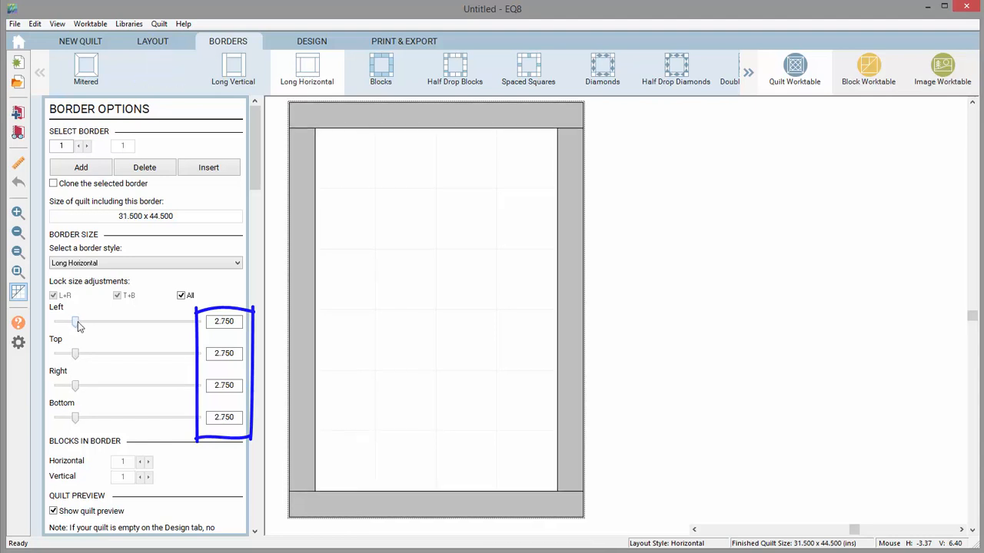
pyautogui.moveTo(76, 323); pyautogui.dragTo(73, 323)
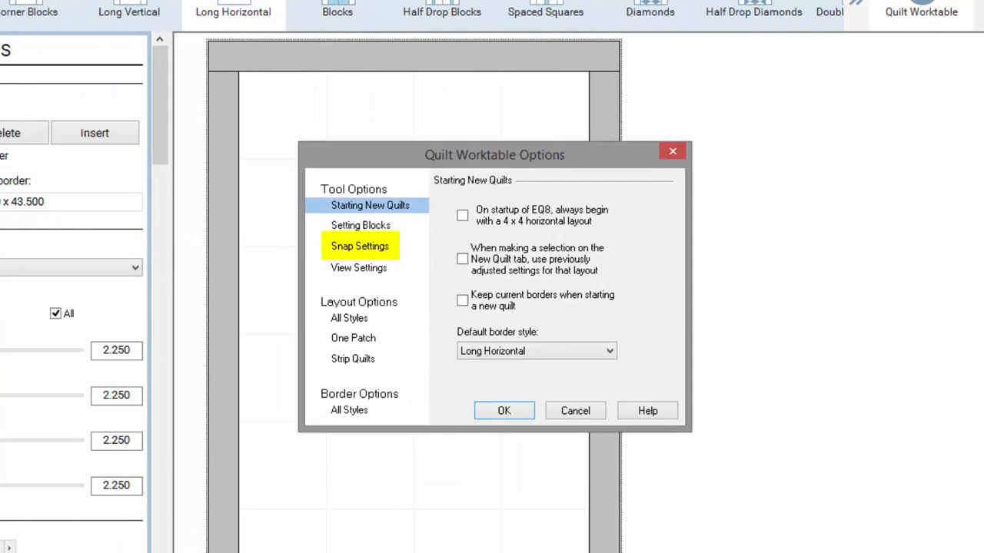
# - In Snap Settings, set tool control and palette slider nudges to 1/8 inch and confirm
pyautogui.click(360, 246)
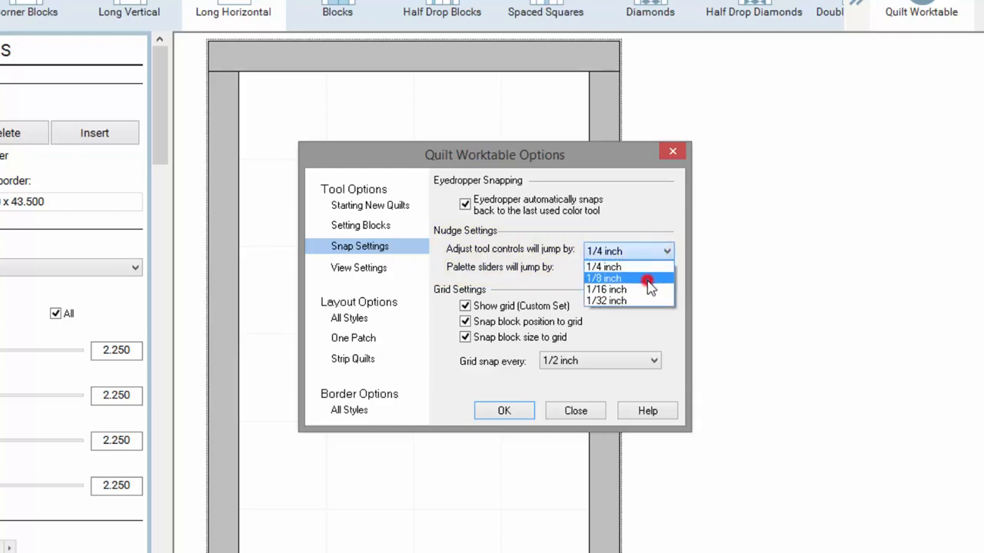
pyautogui.click(603, 278)
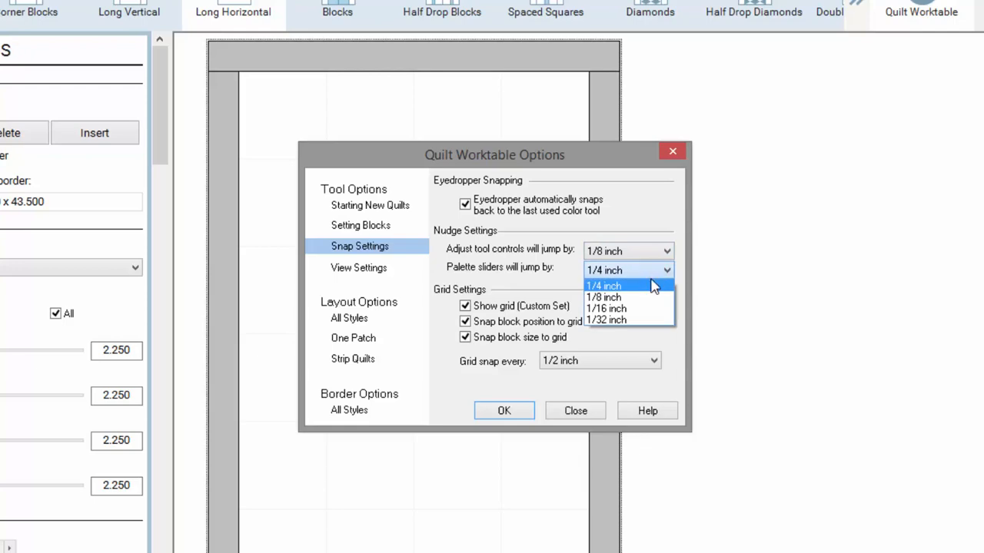
pyautogui.click(603, 298)
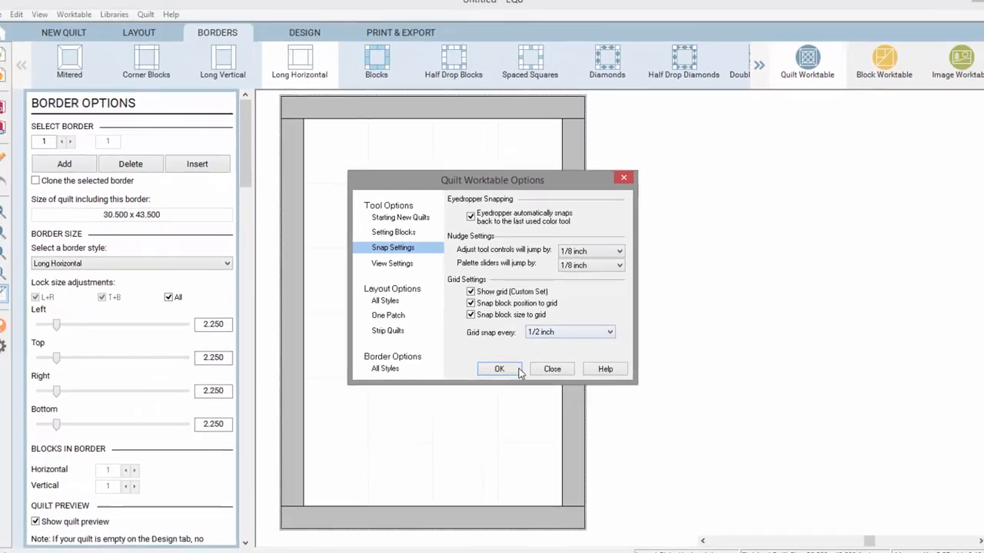
pyautogui.click(498, 369)
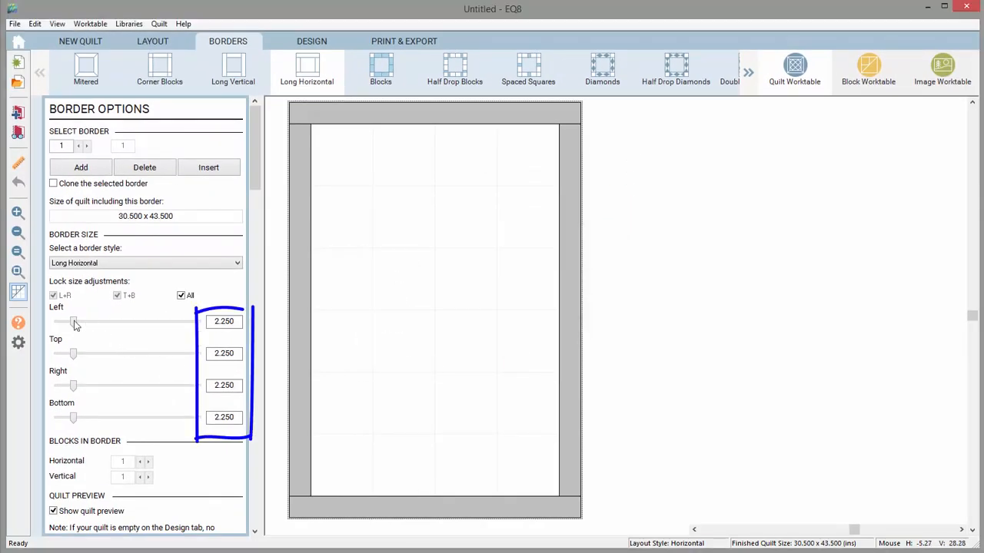
# - Widen all borders to 3.125 inches, then move to the Block Worktable
pyautogui.moveTo(73, 322); pyautogui.dragTo(77, 322)
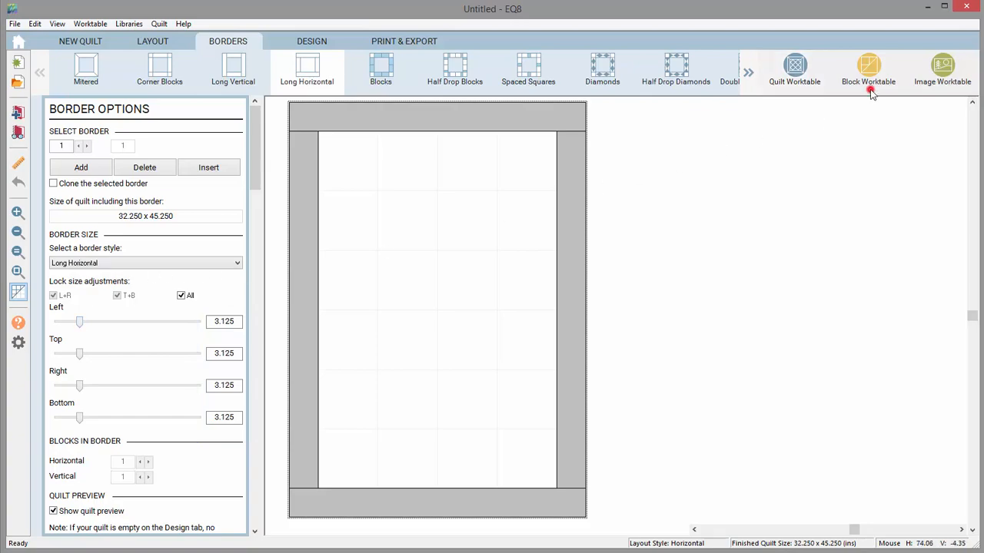
pyautogui.click(869, 69)
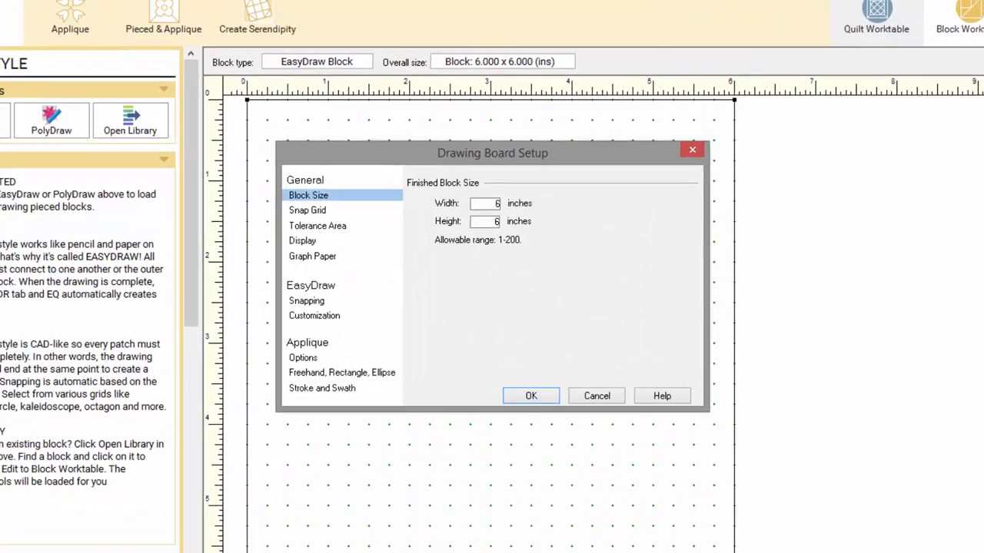
pyautogui.moveTo(312, 256)
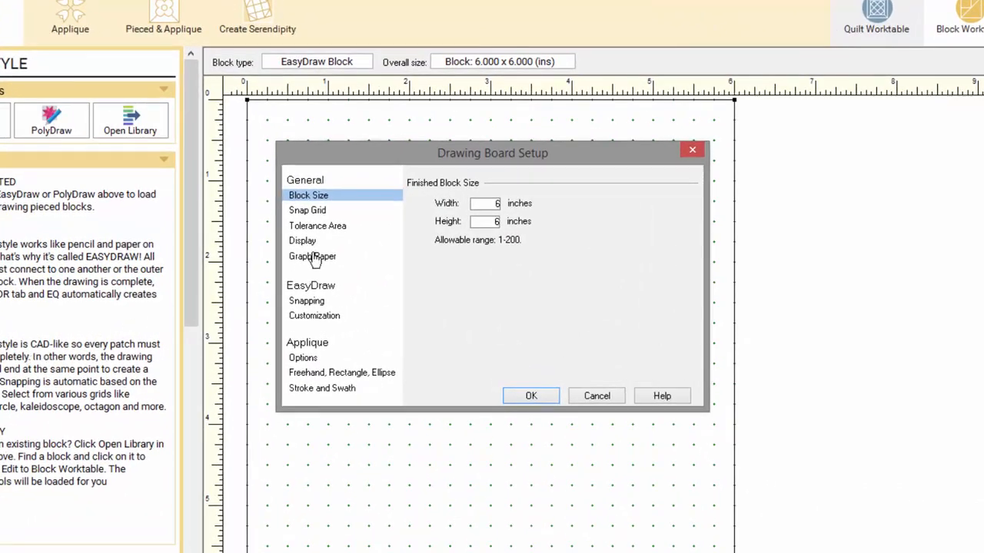
# - In Drawing Board Setup Display settings, choose a smaller Precision bar nudge increment
pyautogui.click(301, 240)
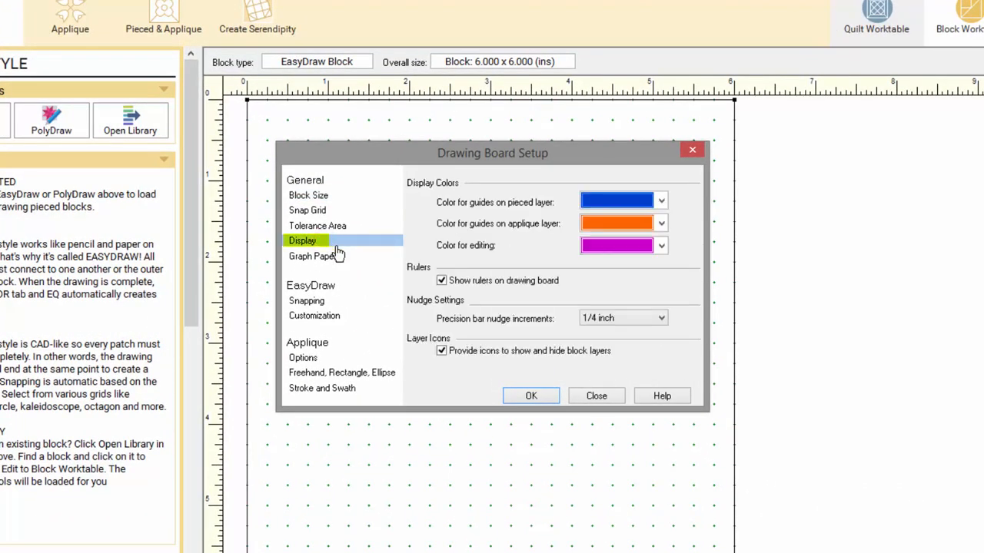
pyautogui.click(659, 317)
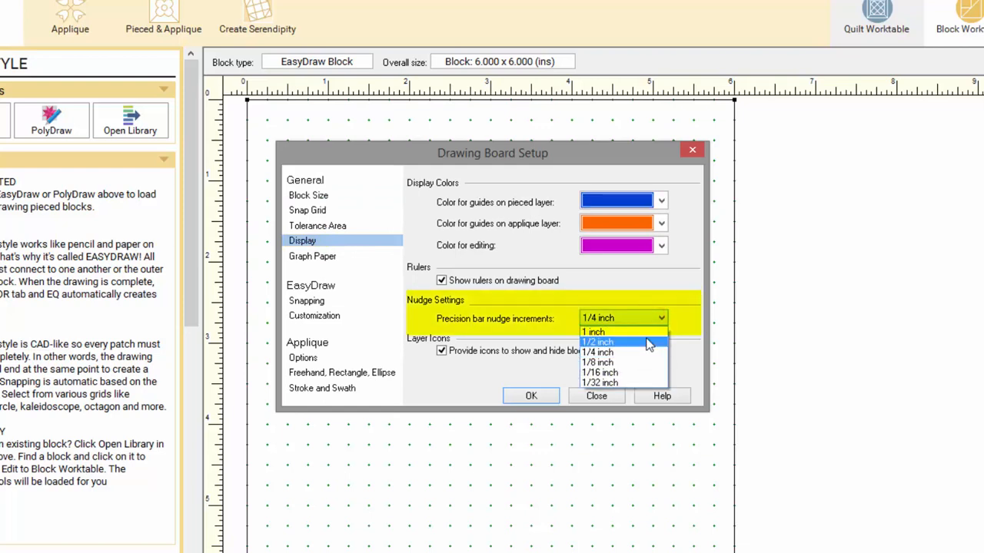
pyautogui.click(531, 397)
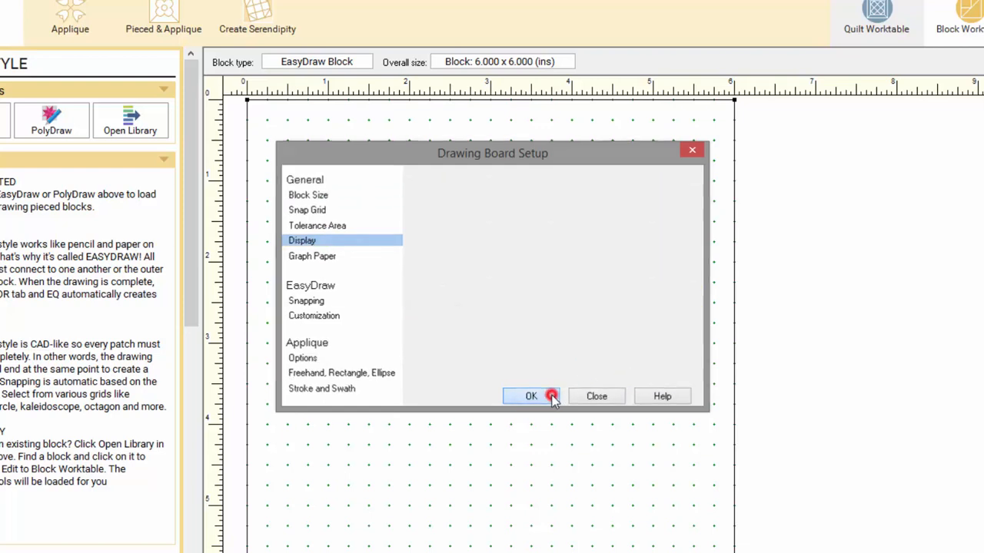